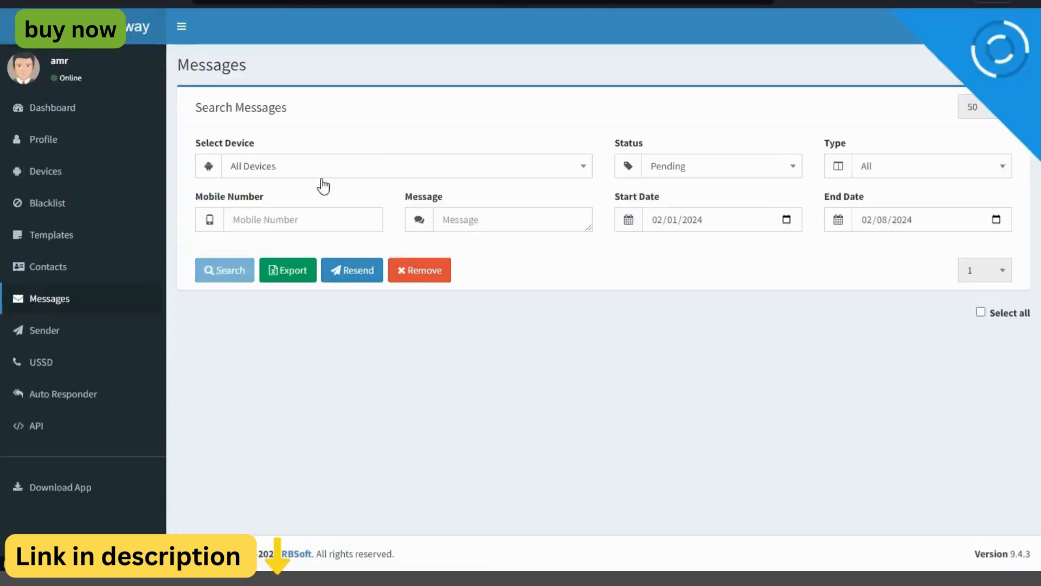
Filter messages to Delivered SMS with mobile number 95 and message text 'SMS VERIFICATION'.
click(405, 166)
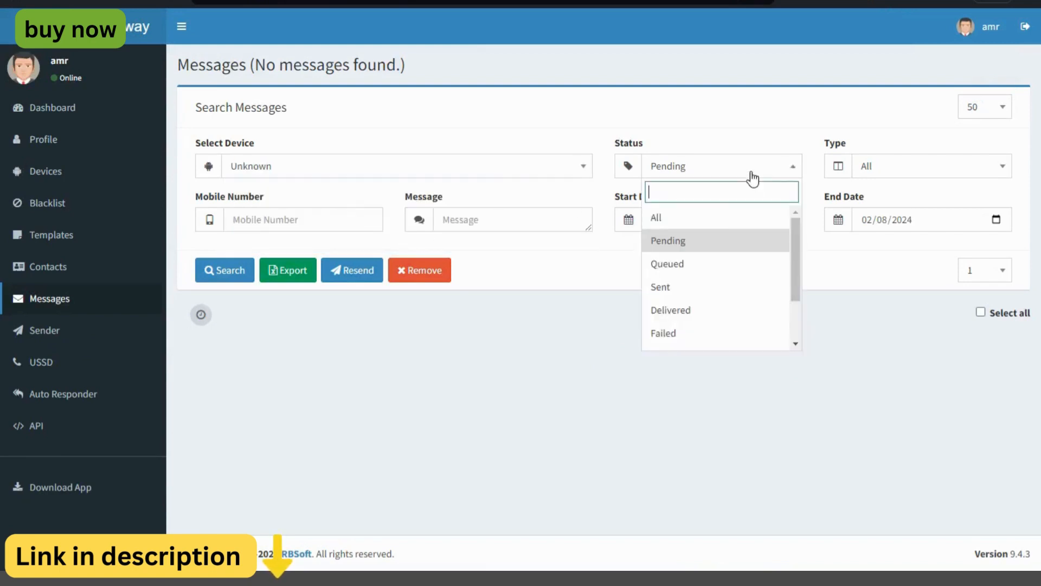
click(670, 309)
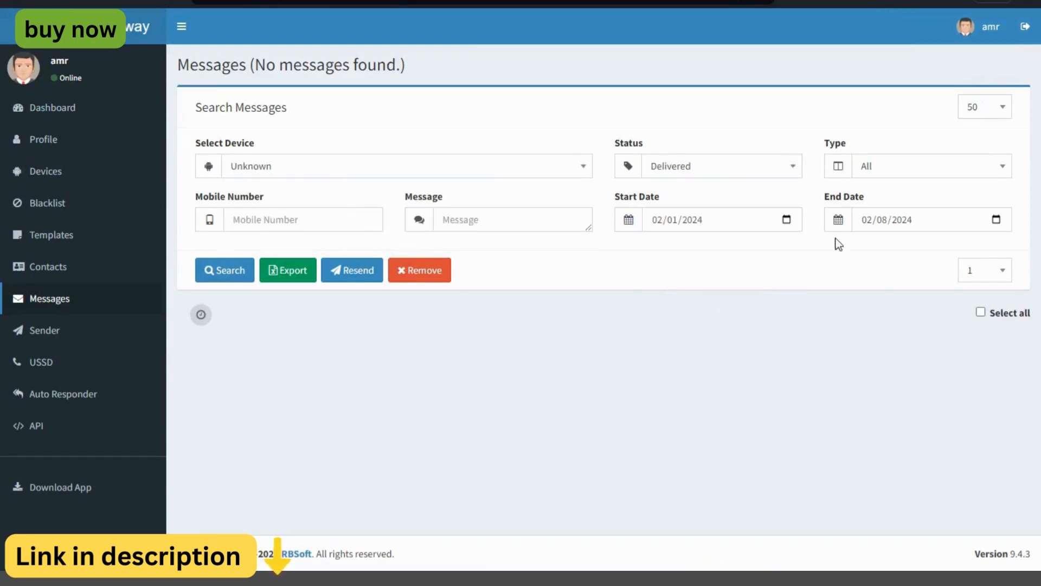
click(929, 166)
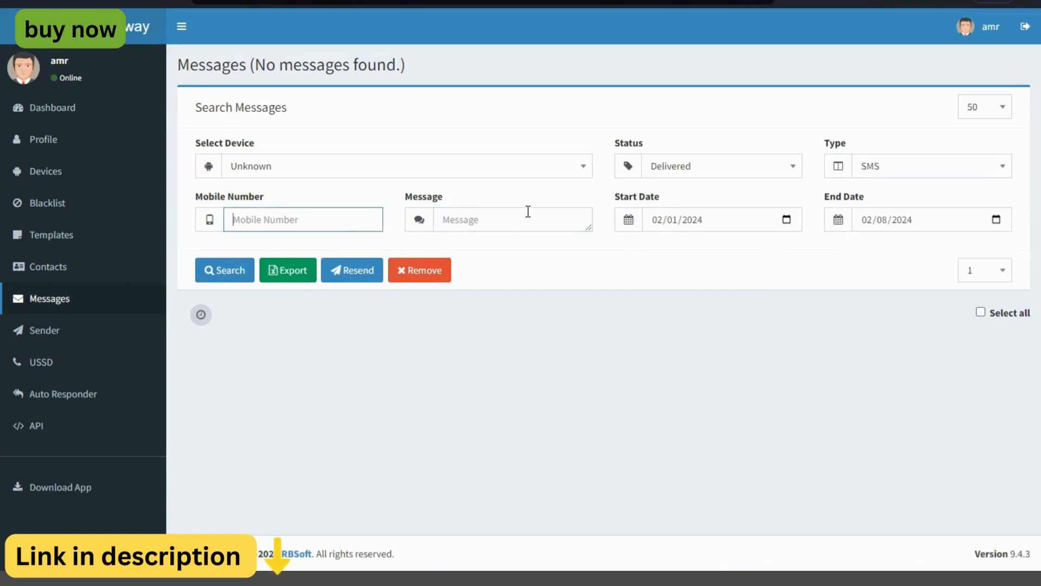
text(95567878)
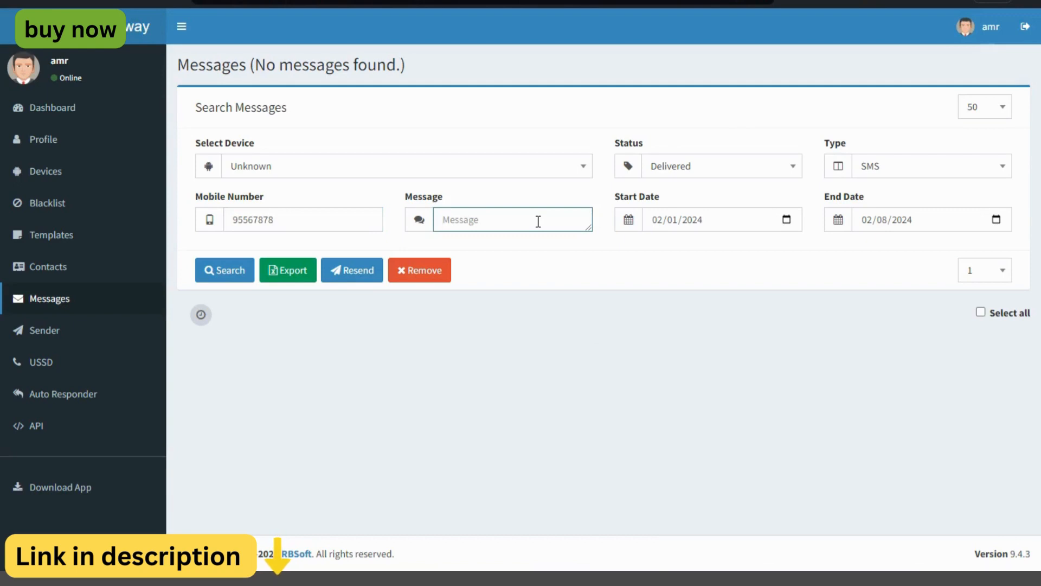
text(s)
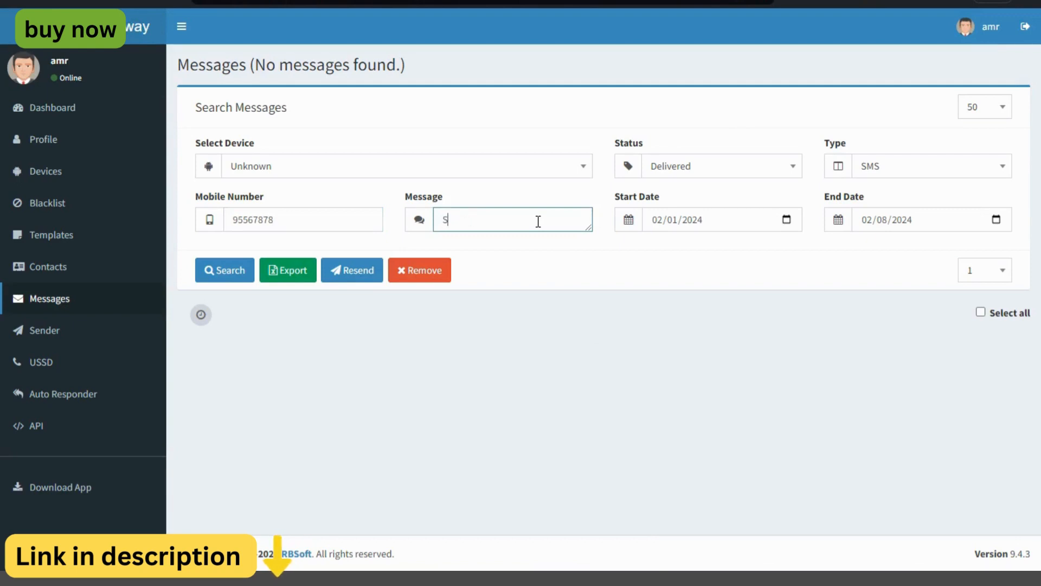
text(MS VERIFIC)
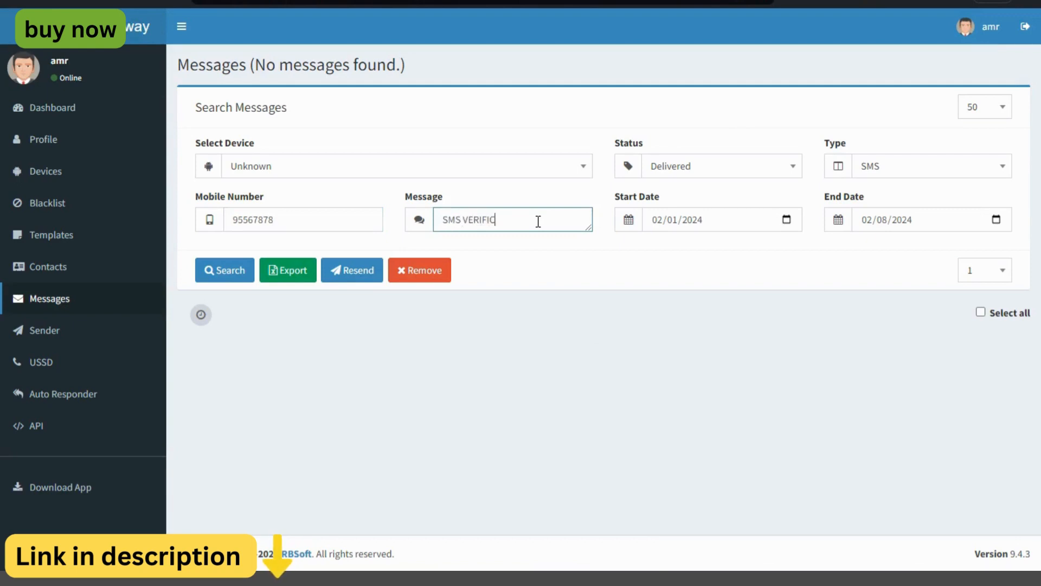
text(ATION)
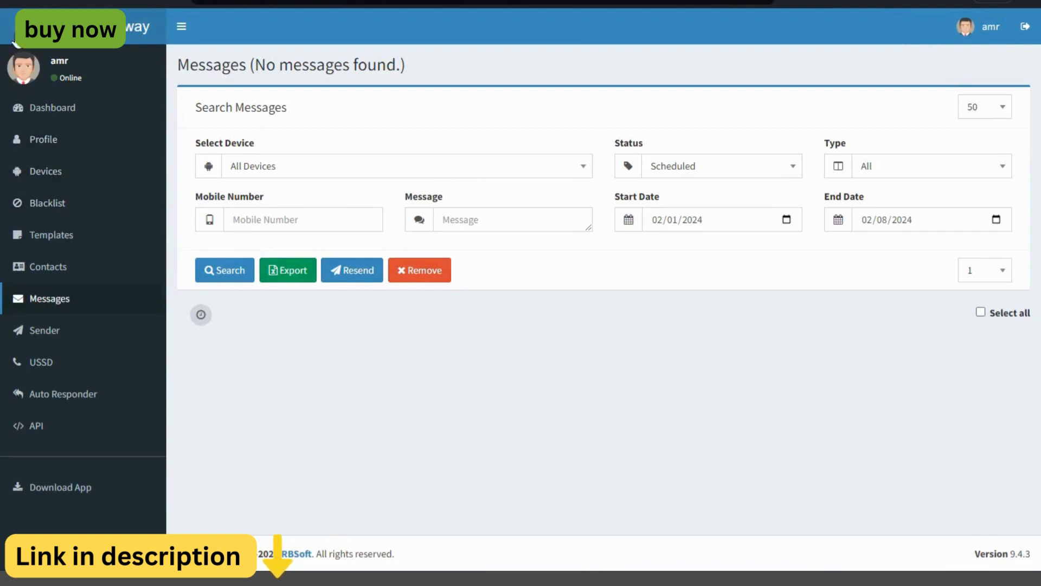
Review the dashboard message counters and scroll down to the $79 Standard pricing plan.
click(52, 107)
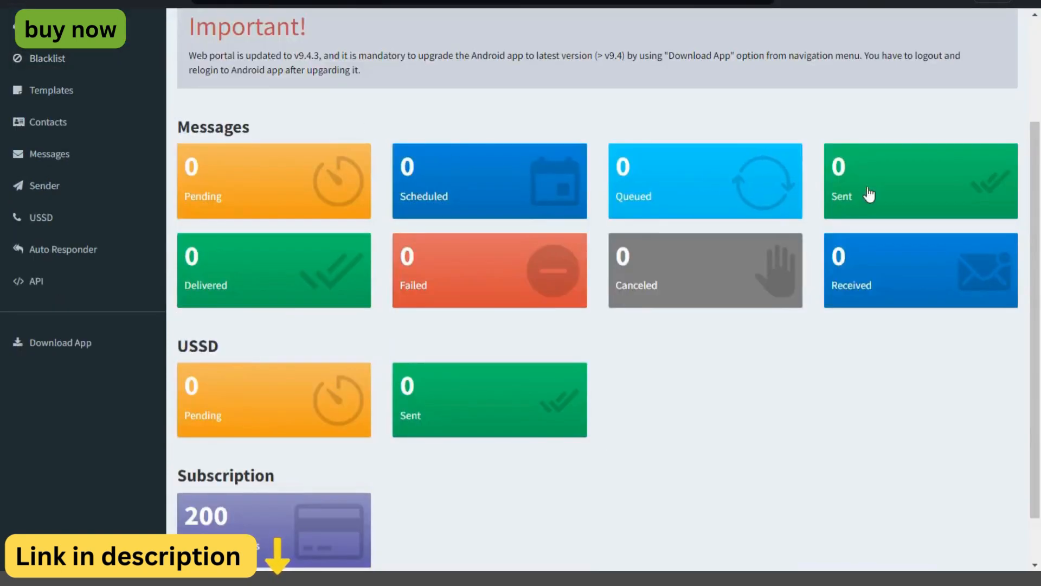
scroll(down, 3)
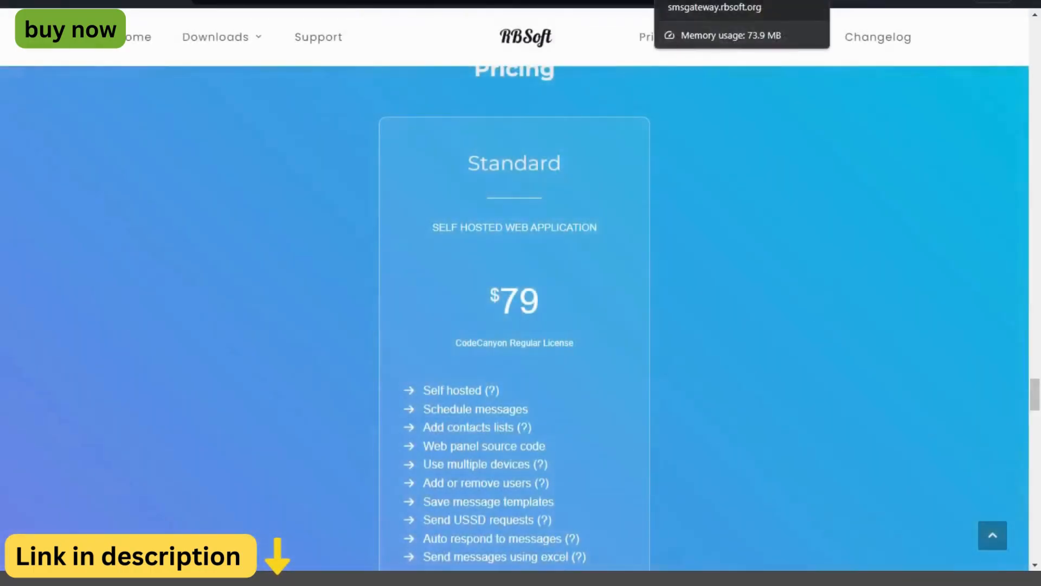
scroll(down, 3)
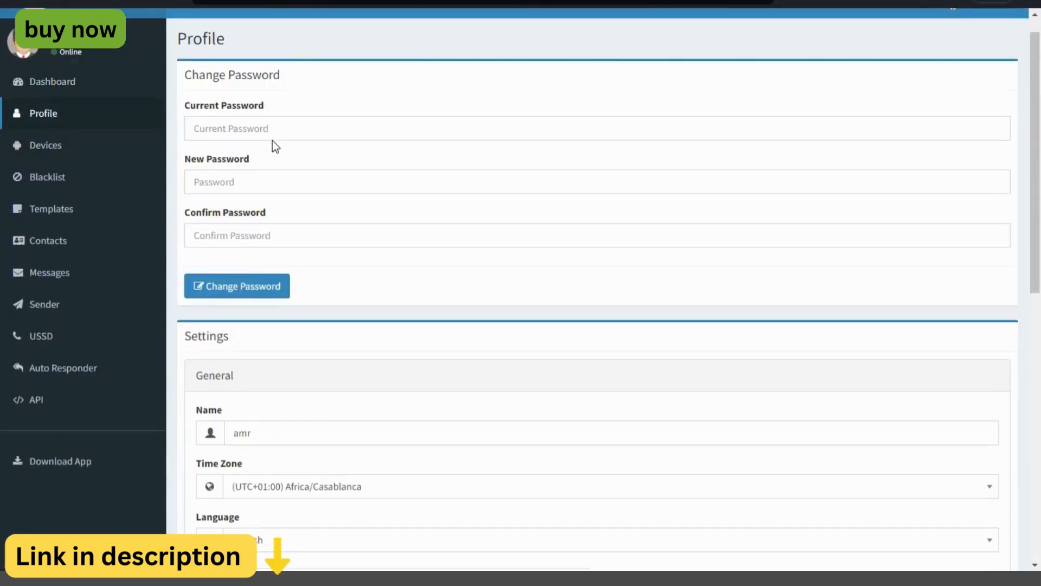
Review the profile settings, then view the Devices page and its Add Device instructions.
scroll(down, 3)
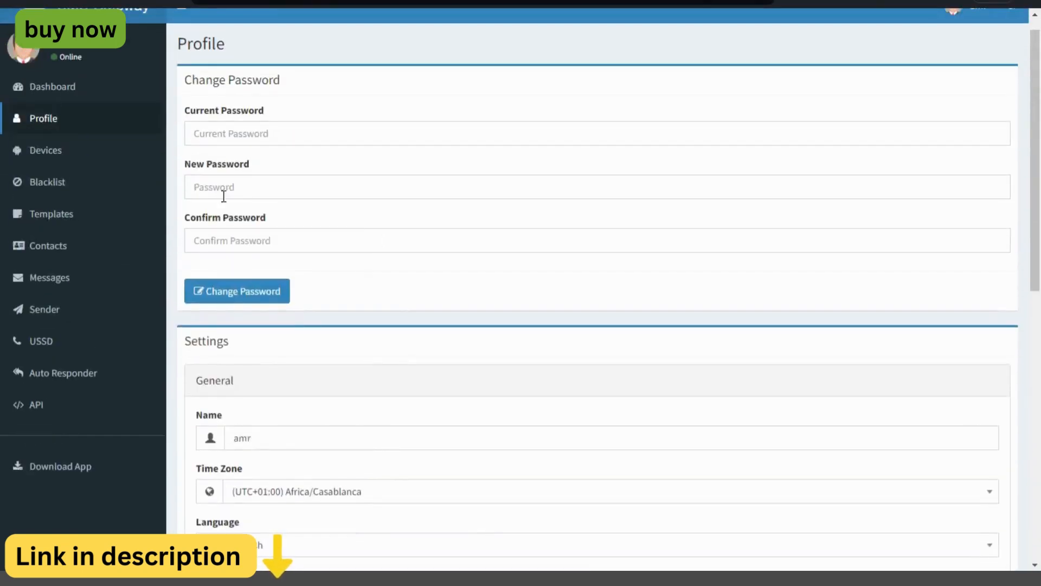
click(45, 150)
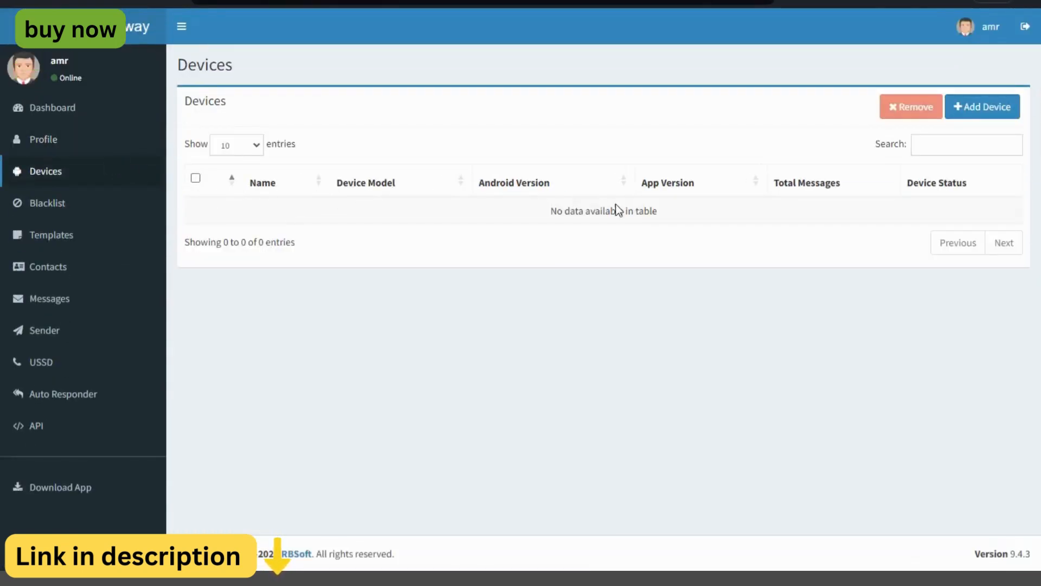
click(983, 106)
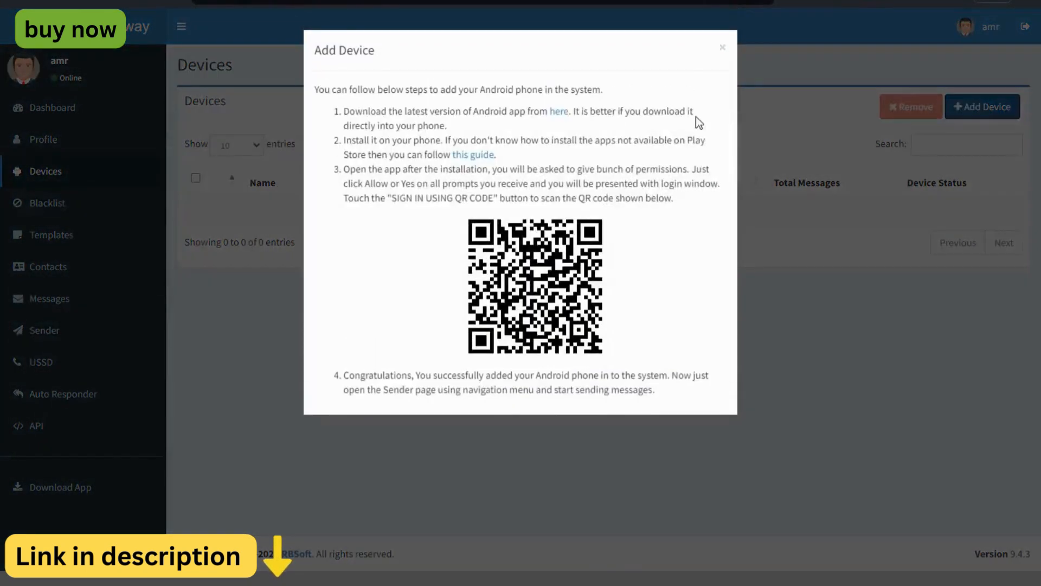
mouse_move(666, 58)
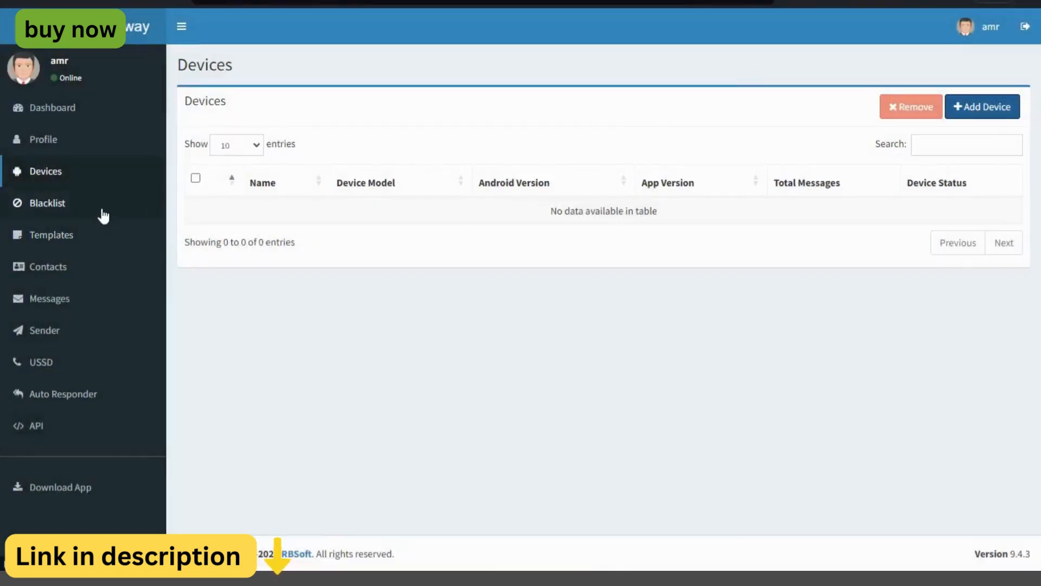
View the Blacklist page, briefly showing the add-numbers form before closing it.
click(46, 203)
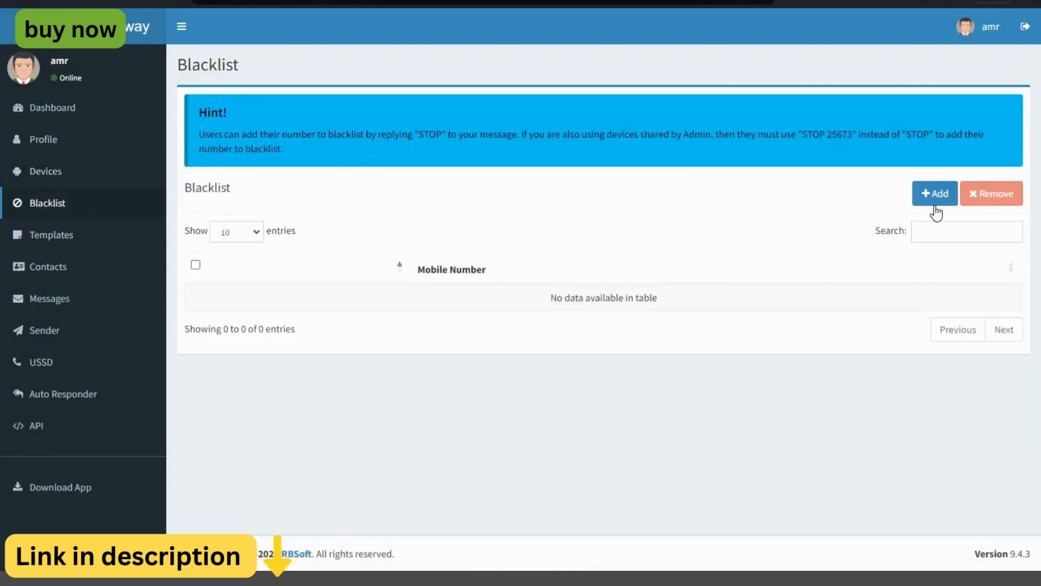
click(934, 193)
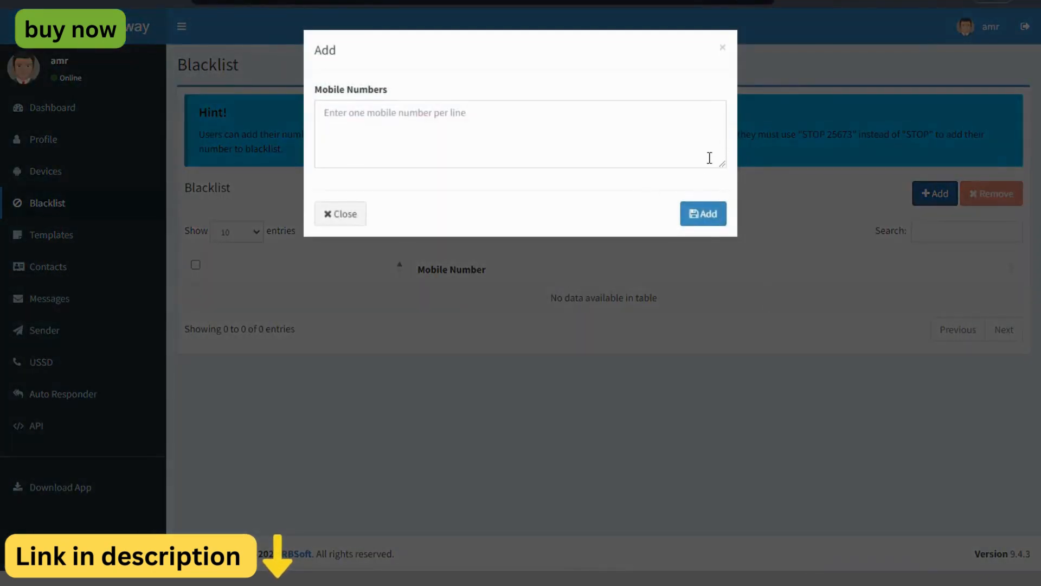
click(340, 213)
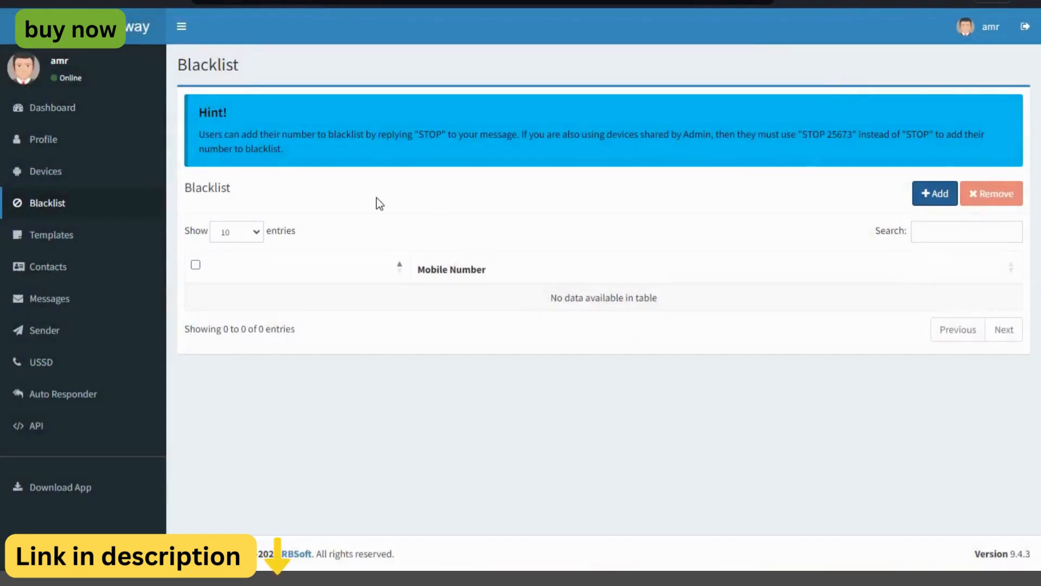
Add and save an SMS template with name 'admin' and message 'admin'.
click(51, 234)
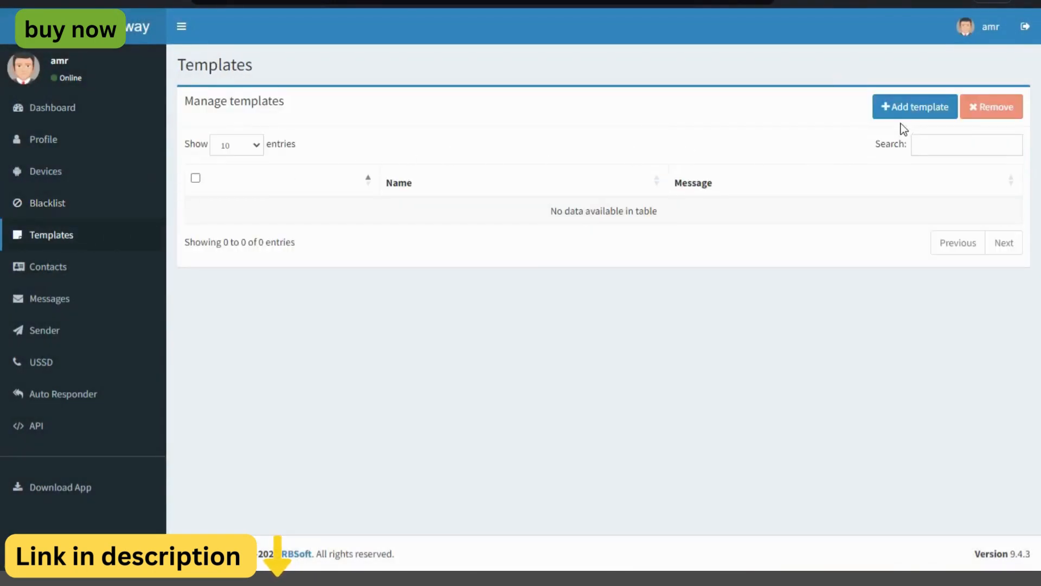
click(914, 106)
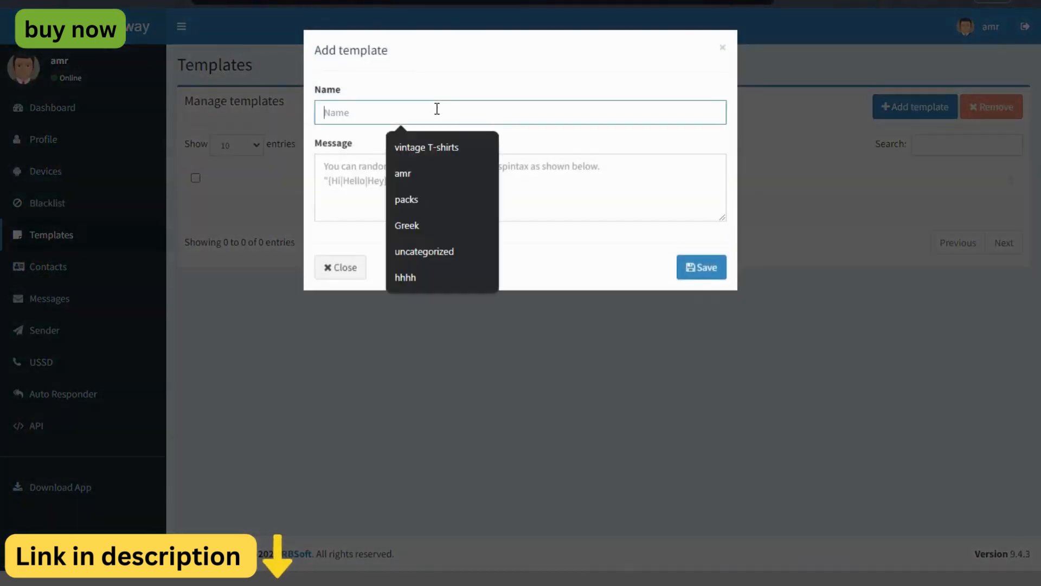
click(537, 266)
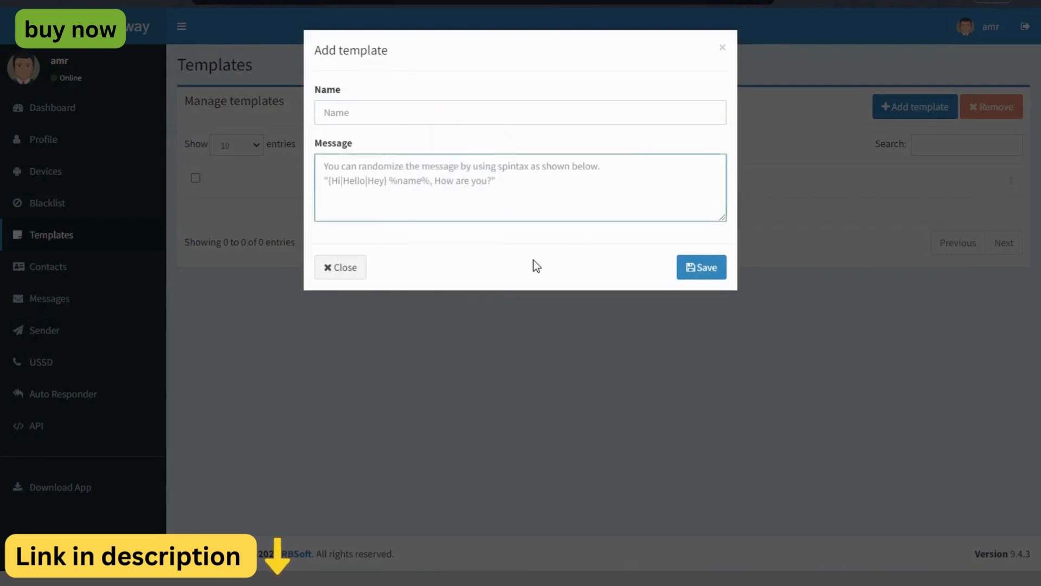
click(520, 111)
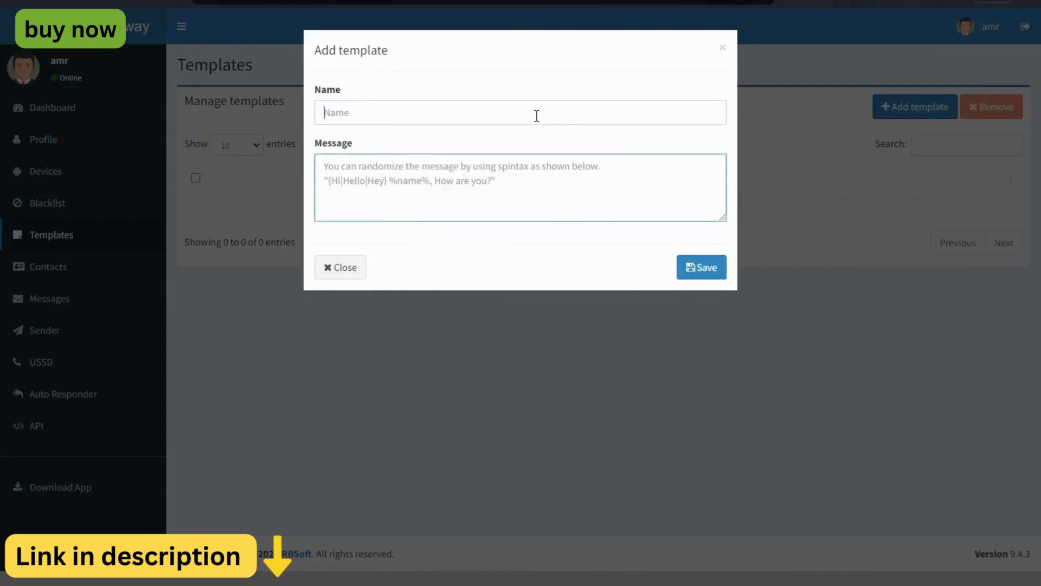
text(admin)
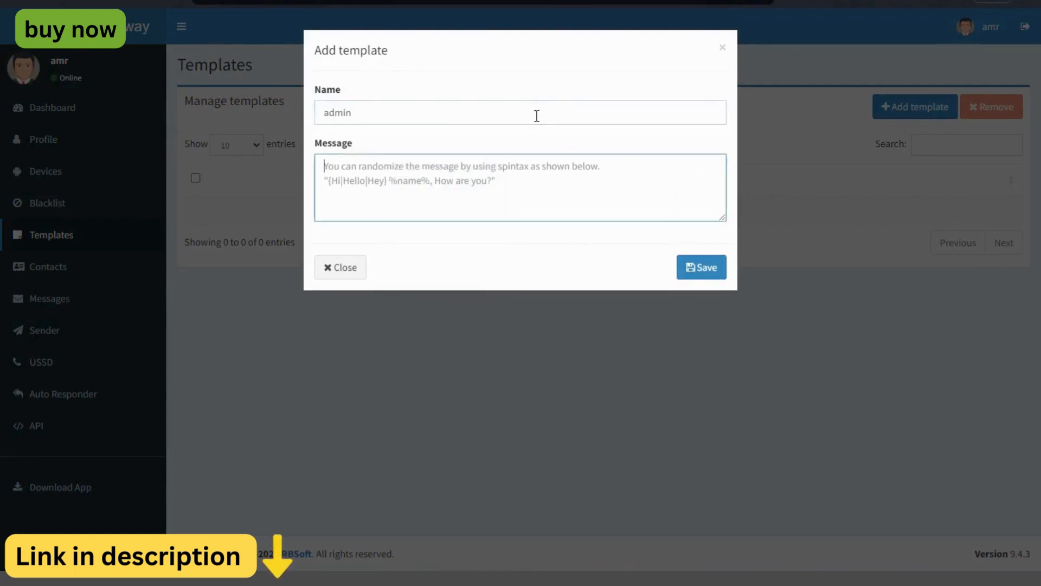
text(admin)
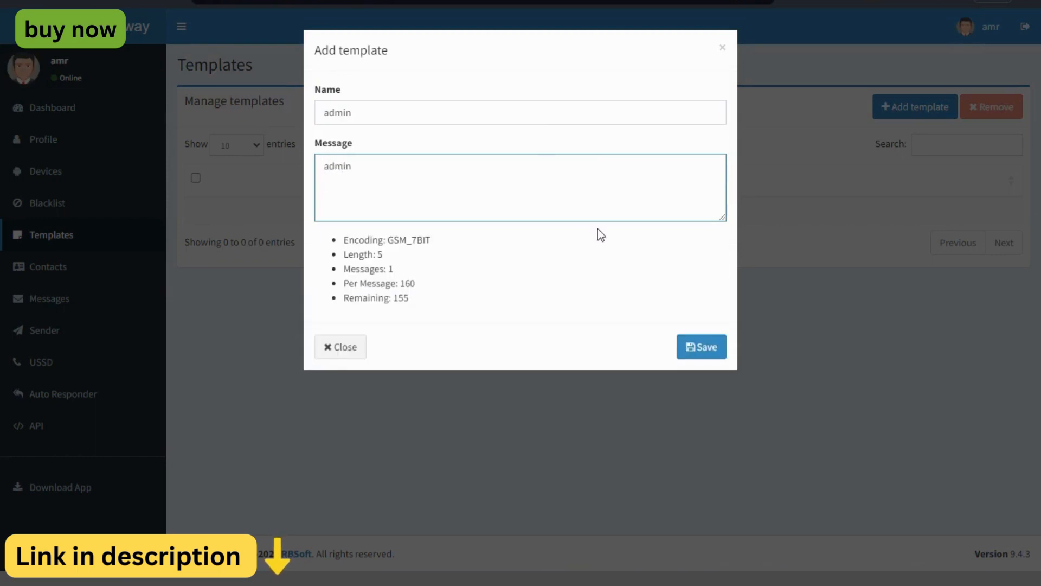
click(701, 347)
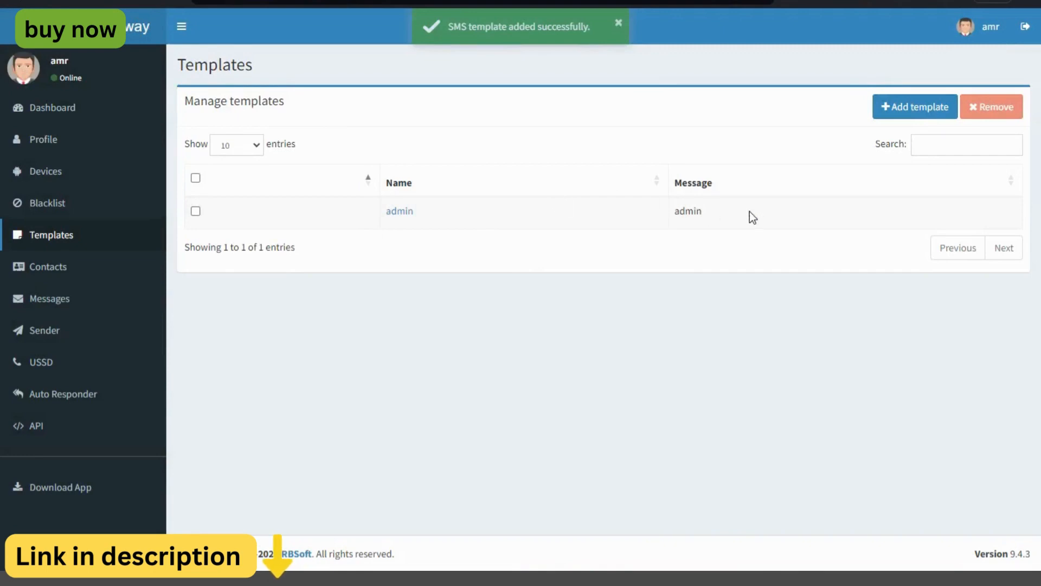
Create a contacts list named 'admin' on the Contacts page.
click(48, 267)
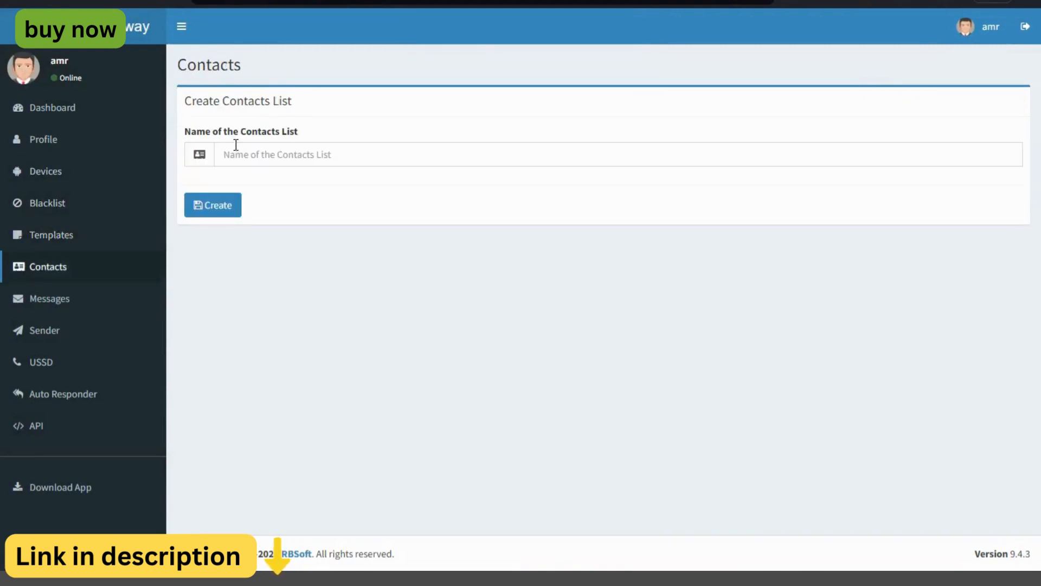
click(213, 204)
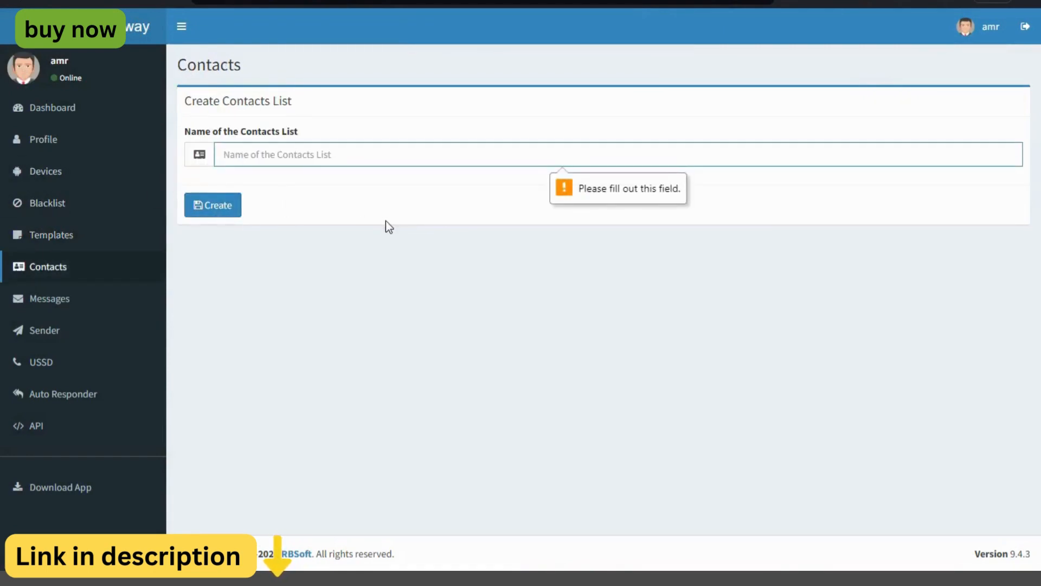
text(admi)
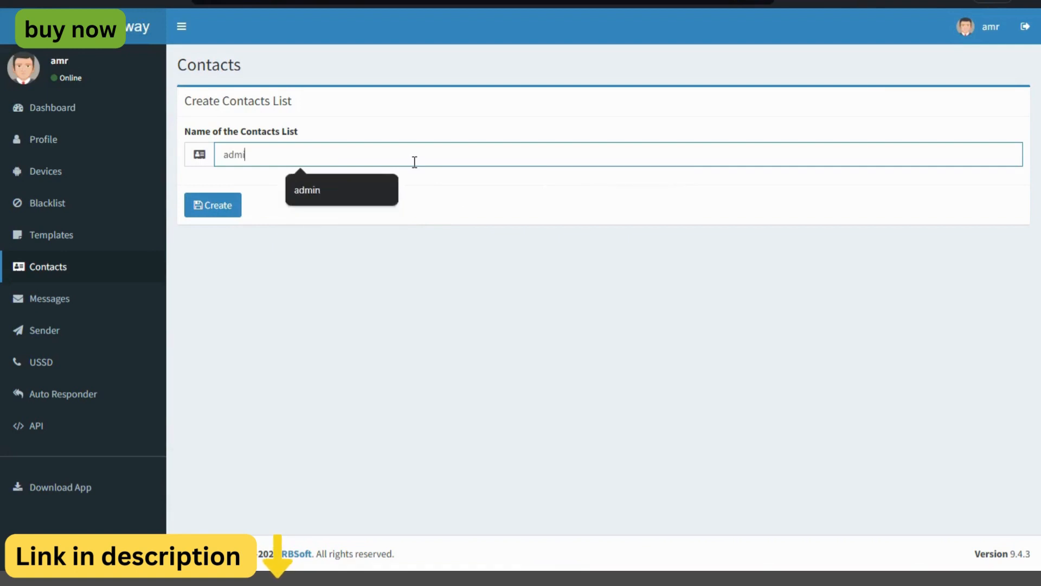
click(214, 205)
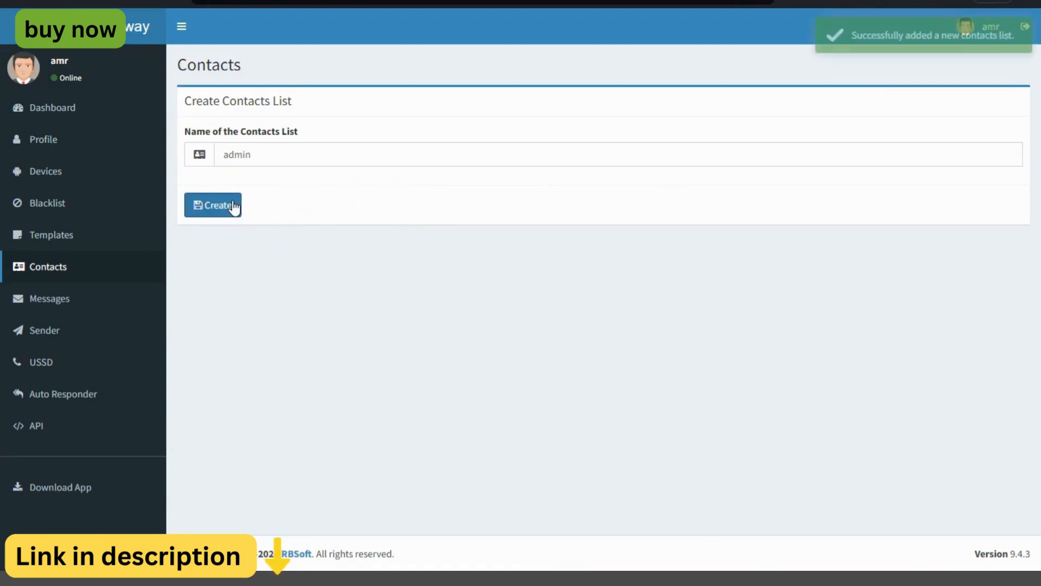
In 'Send a message to Contacts List', search the Device field for 'iphone'.
click(212, 205)
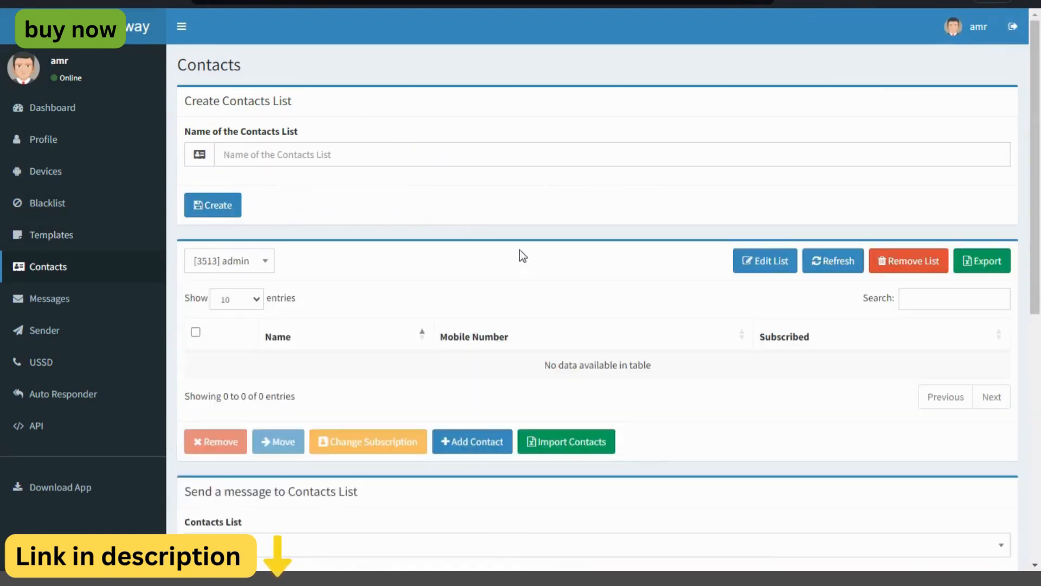
scroll(down, 3)
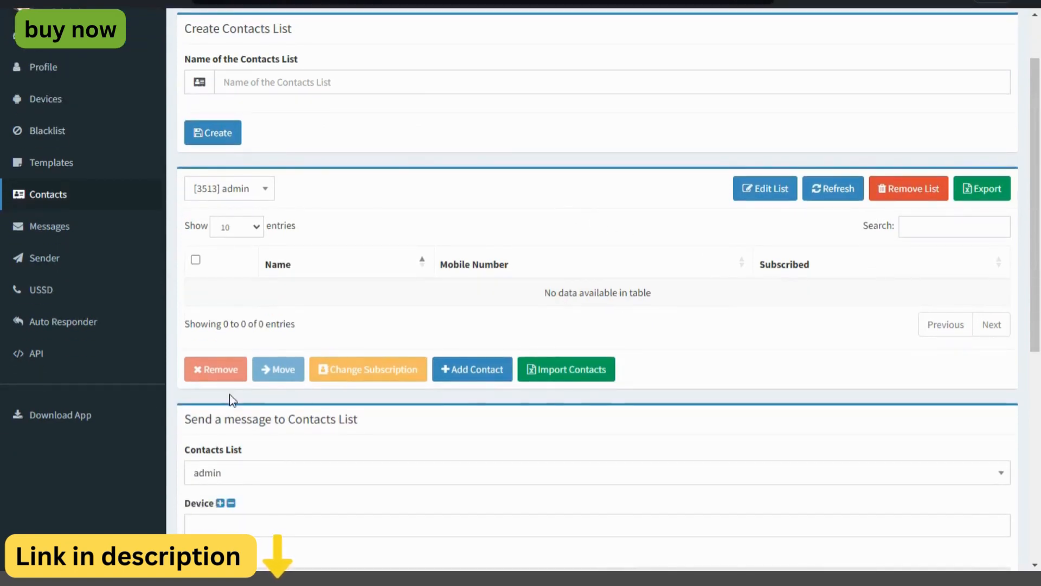
scroll(down, 3)
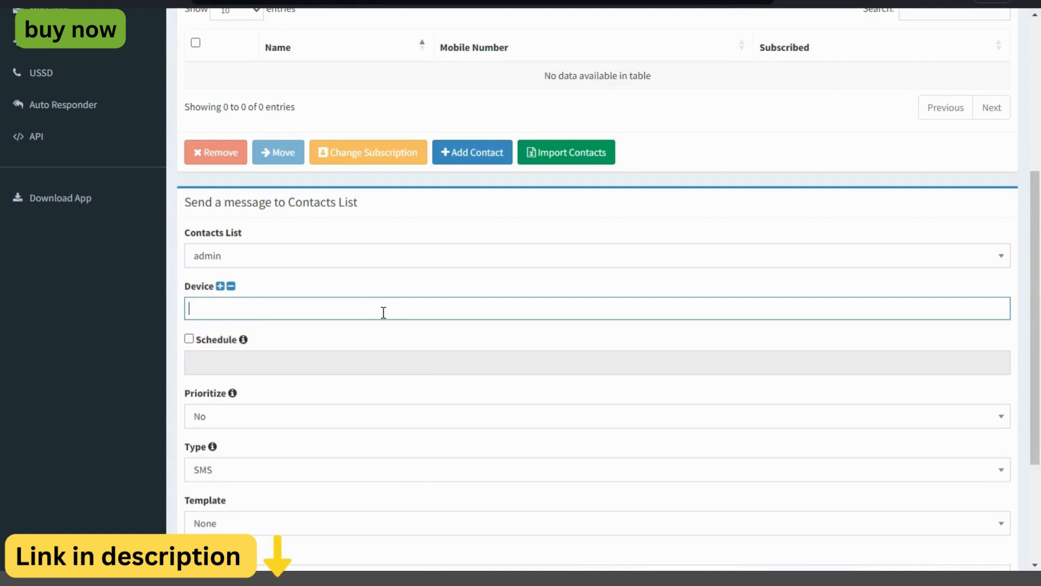
click(596, 307)
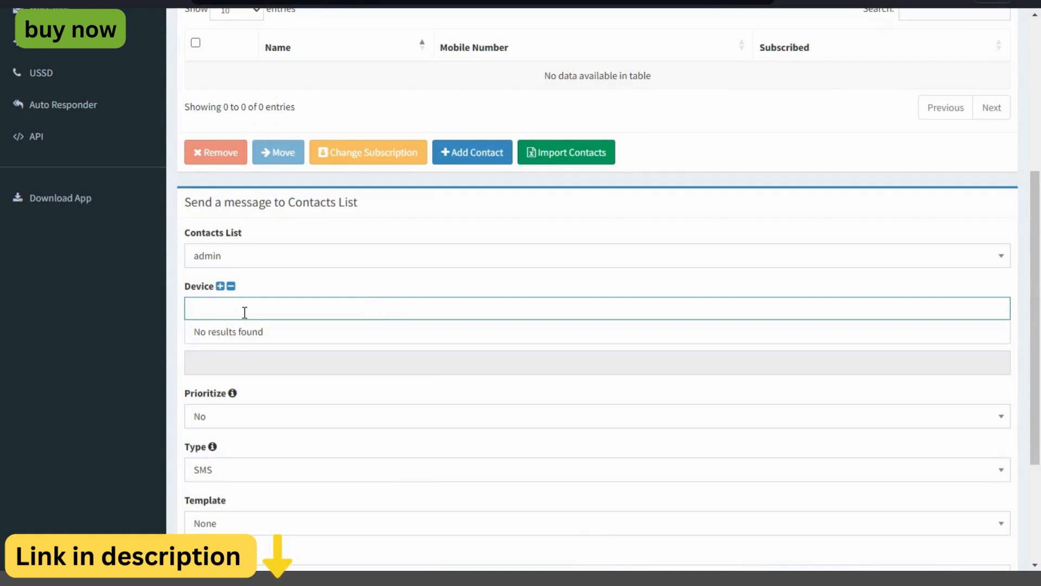
text(iphone)
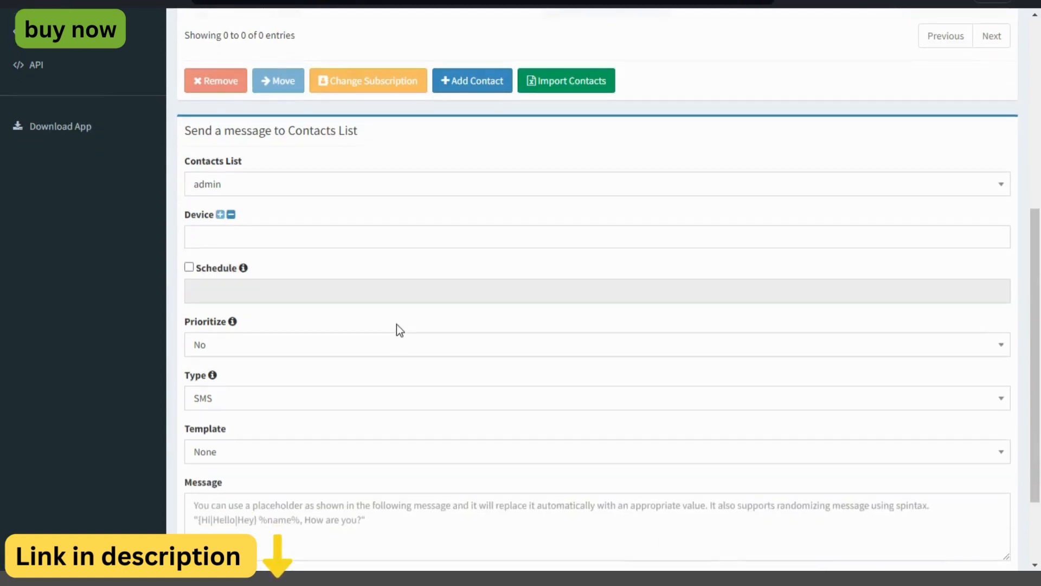
Enter the message 'admin' and send it to the admin contacts list.
scroll(down, 3)
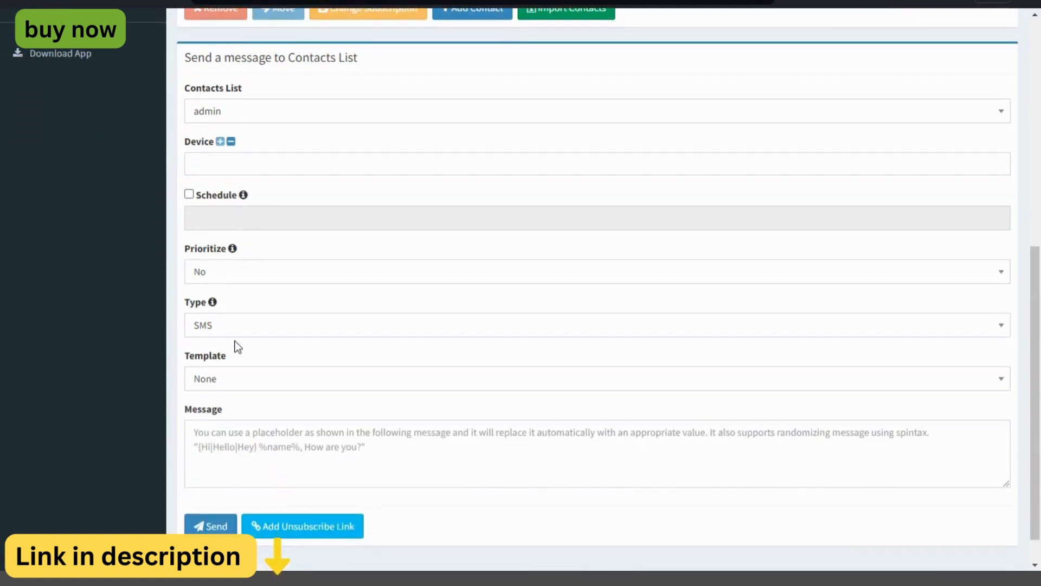
scroll(down, 3)
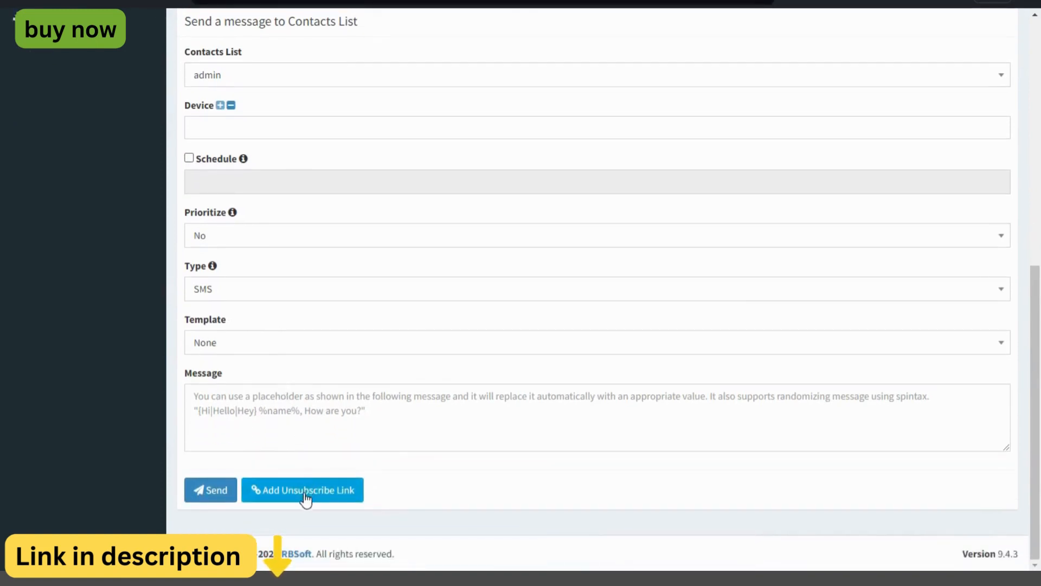
text(a)
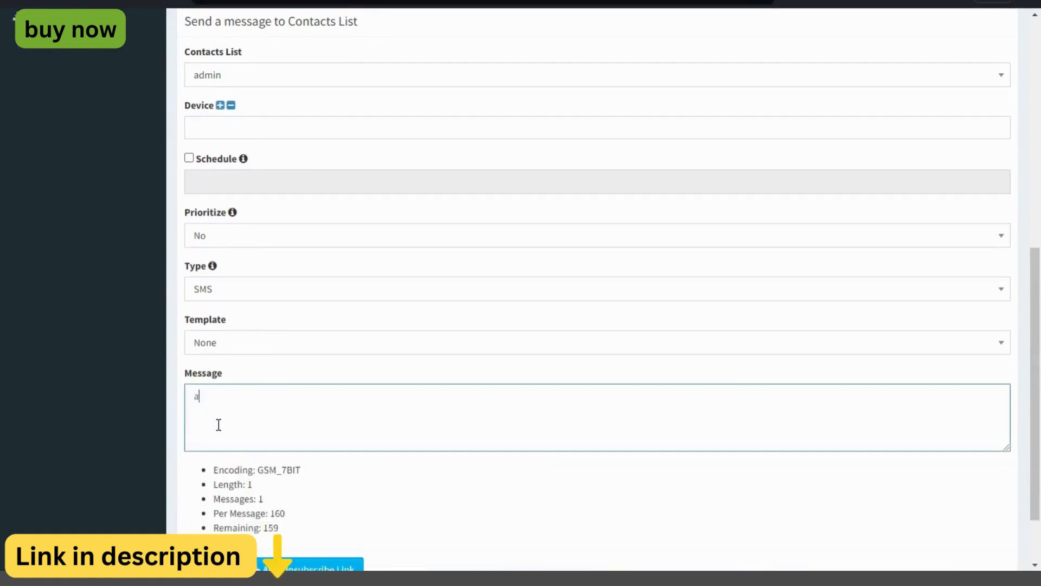
text(dmin)
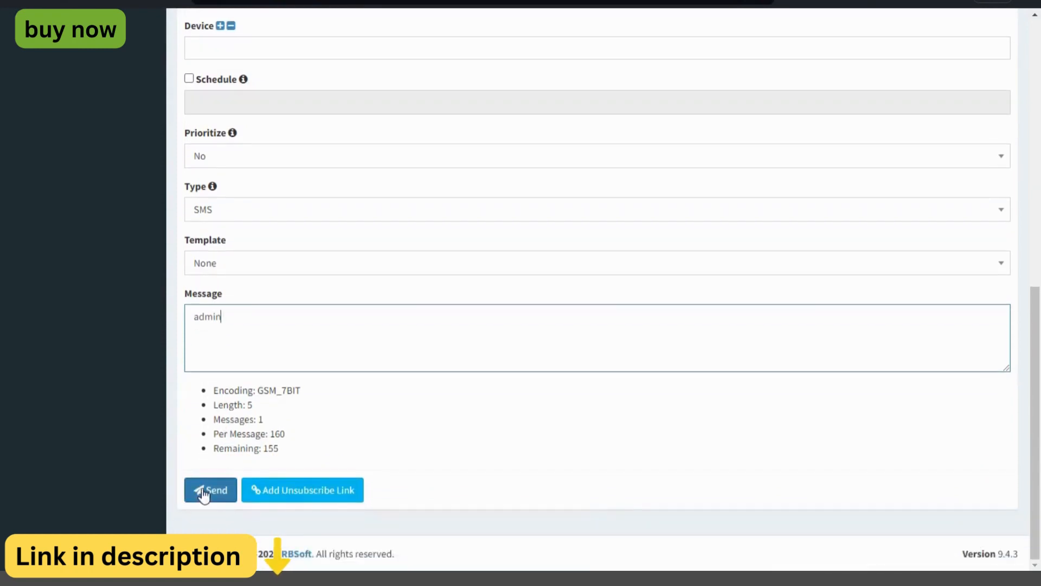
click(211, 490)
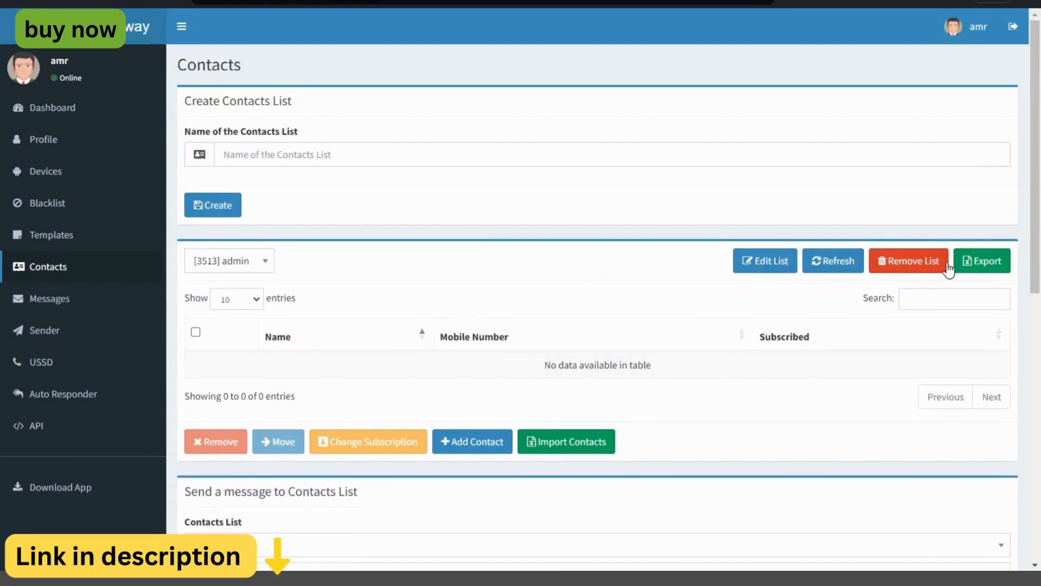
View the Messages page, which reports no messages found.
scroll(down, 3)
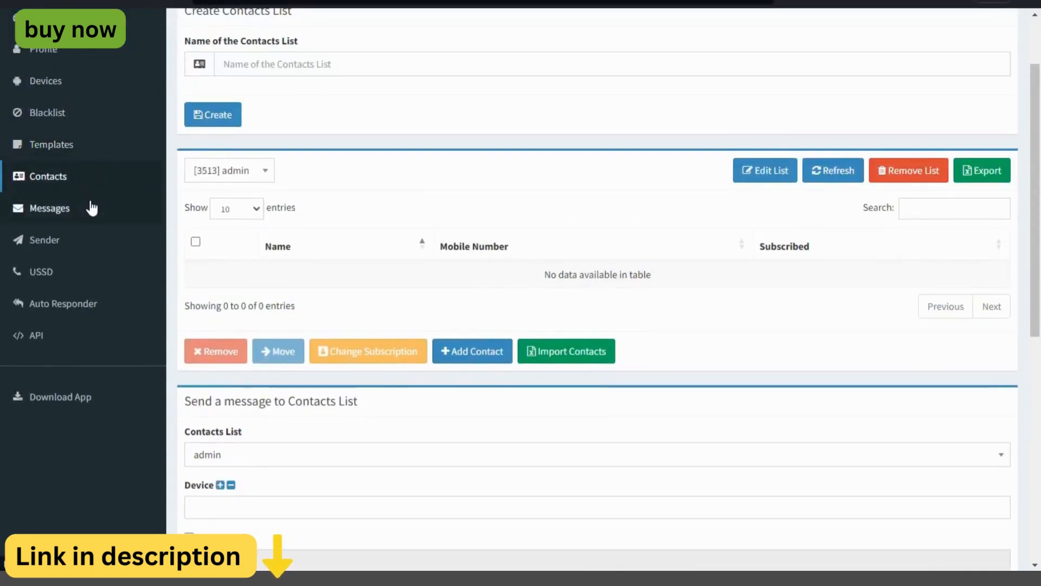
click(49, 208)
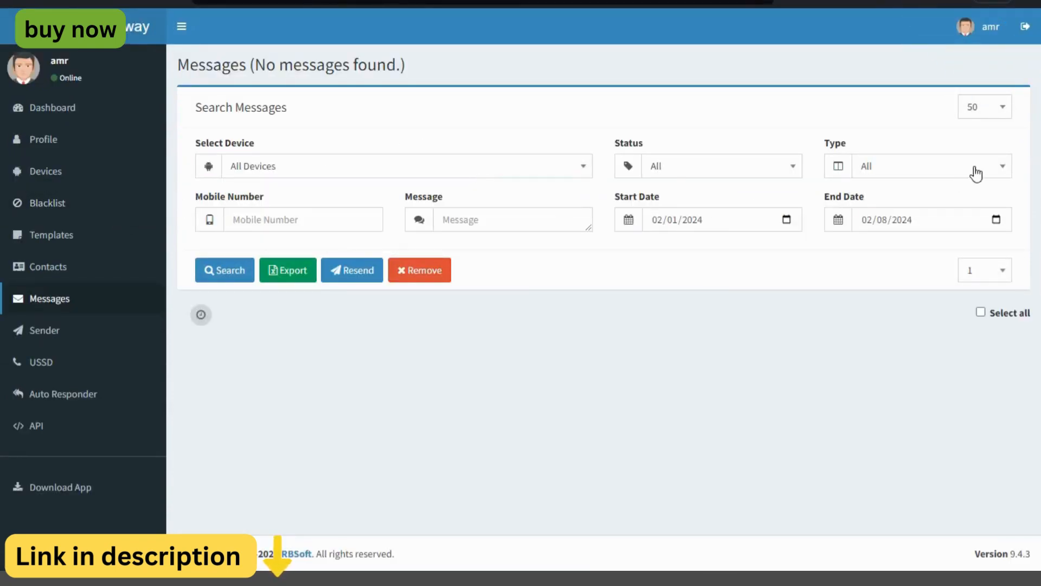
mouse_move(112, 335)
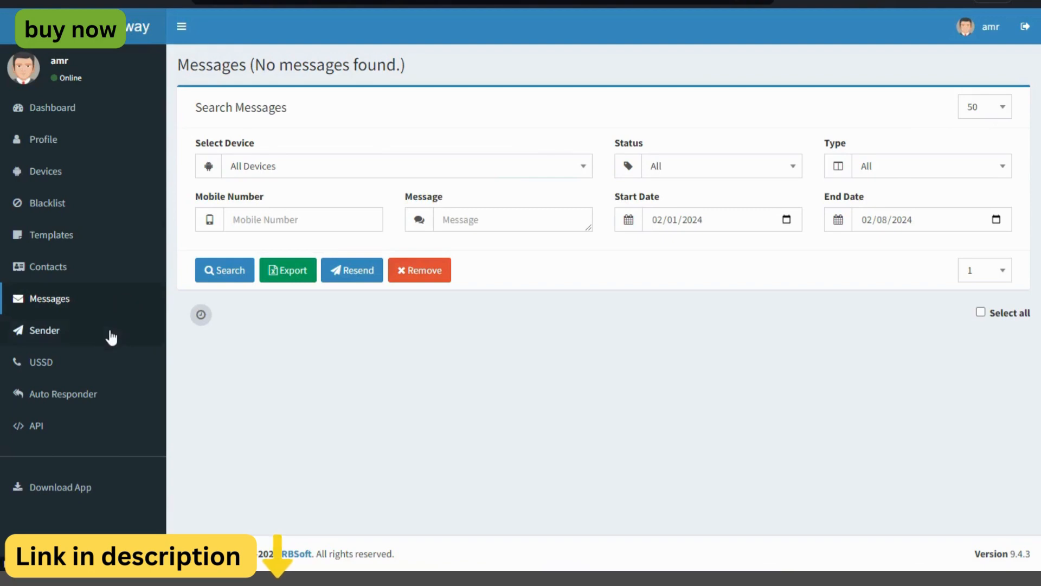
On the Sender form, enable scheduling with send date February 23, 2024 at 06:24.
click(44, 330)
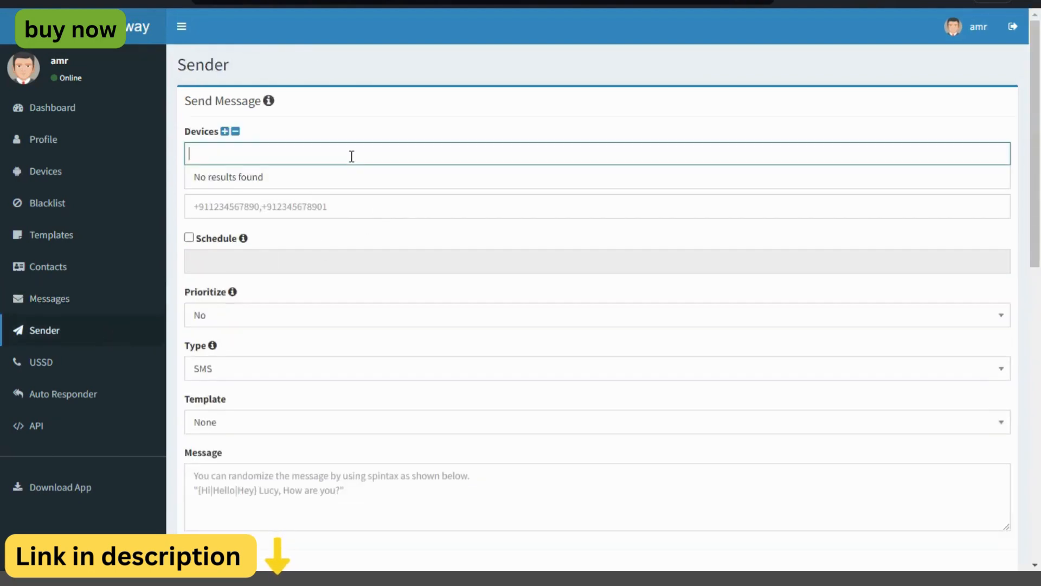
scroll(down, 3)
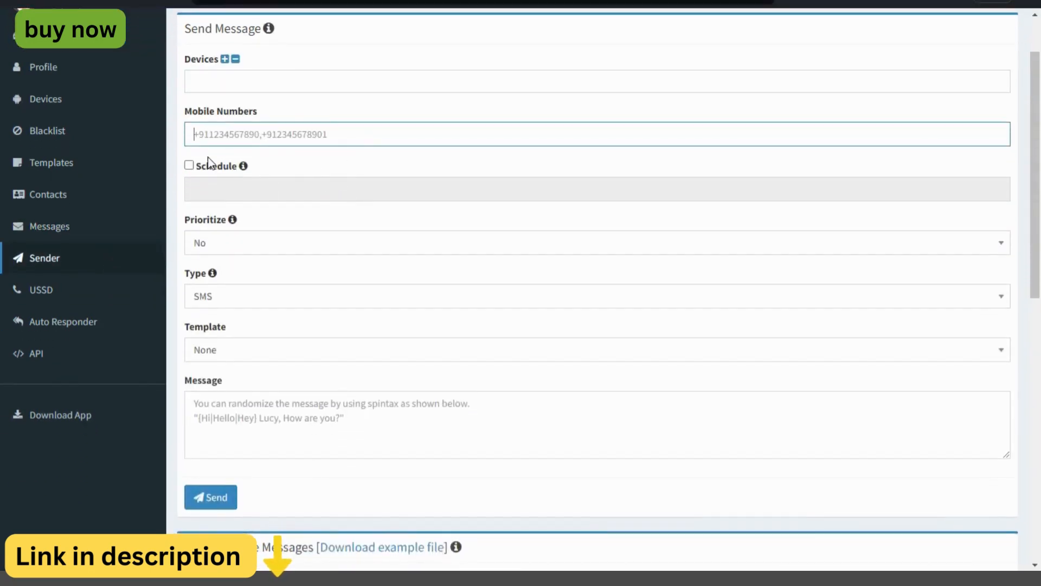
click(188, 165)
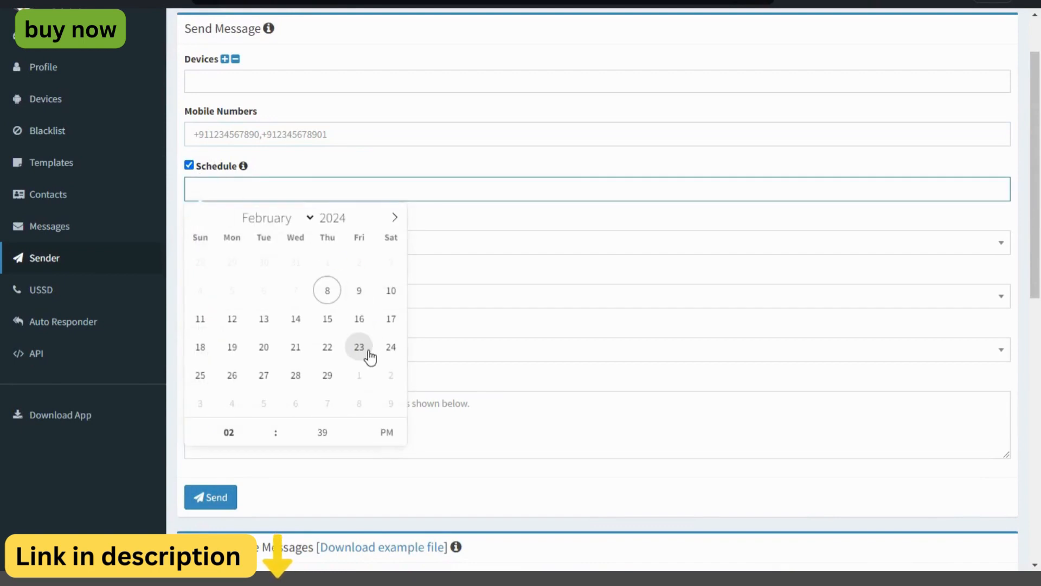
click(359, 347)
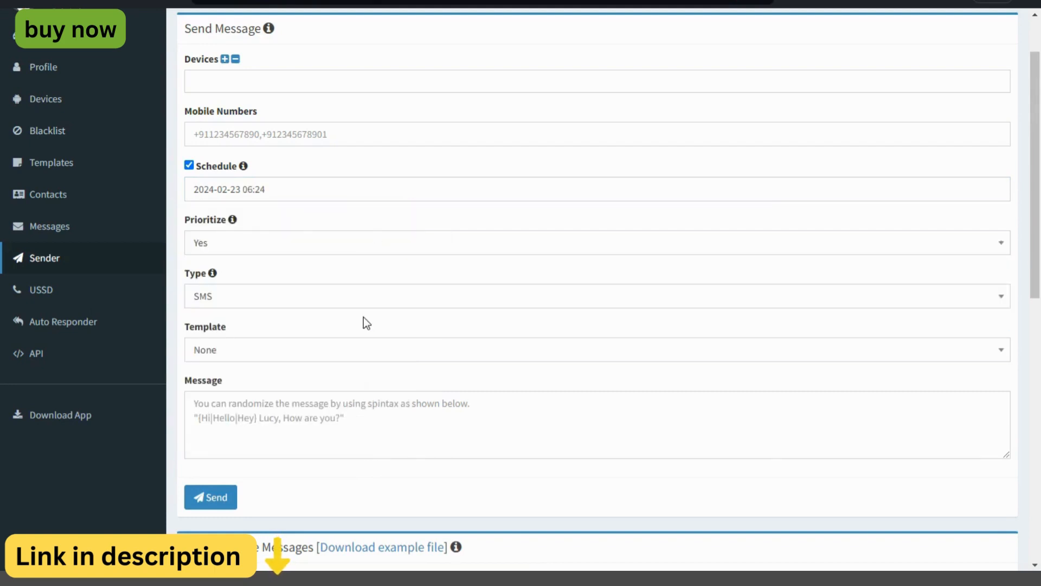
Set Prioritize to Yes, Type to MMS and the message template to admin.
click(596, 296)
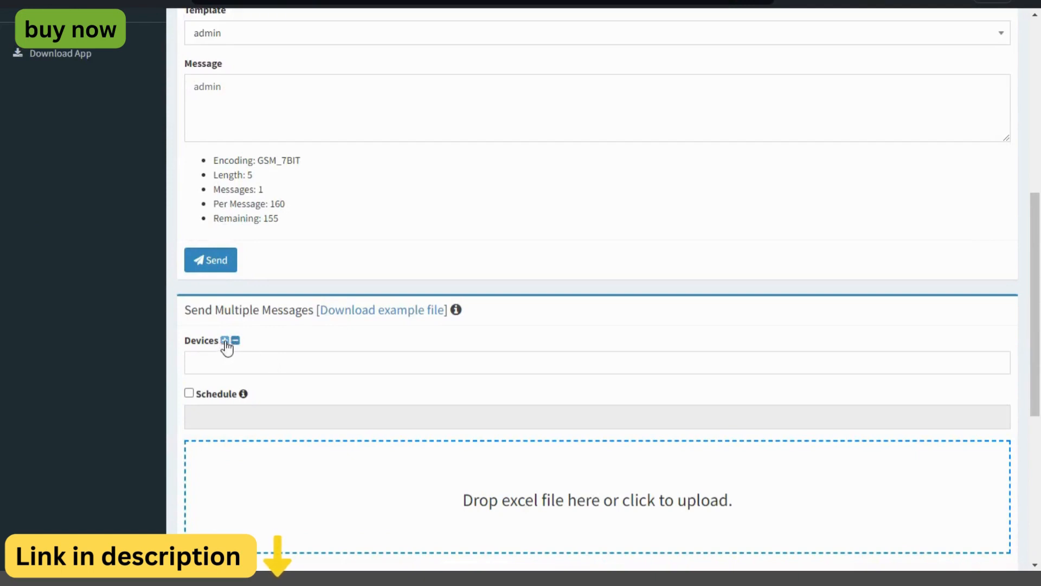
scroll(down, 3)
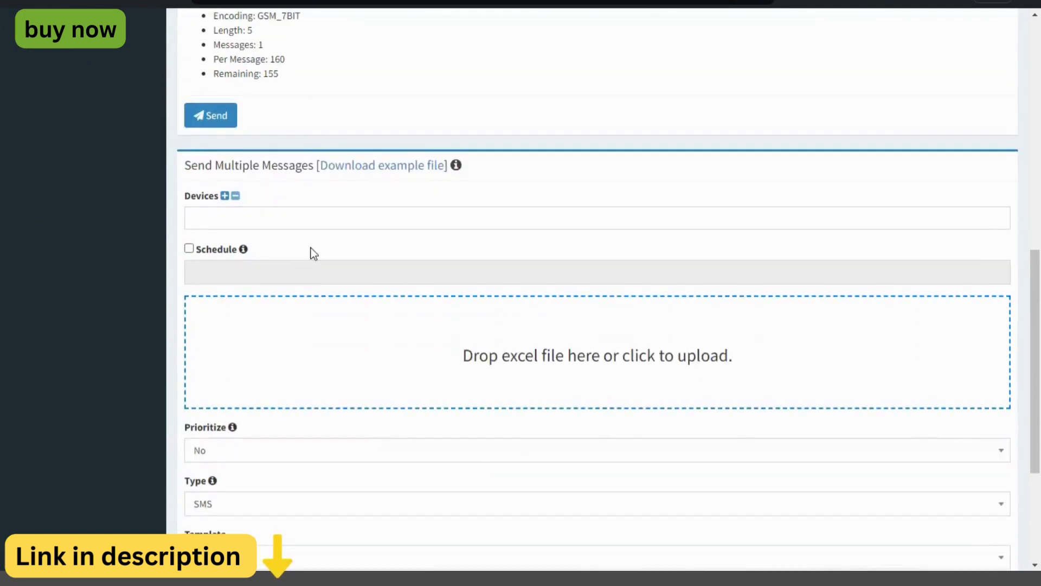
scroll(down, 3)
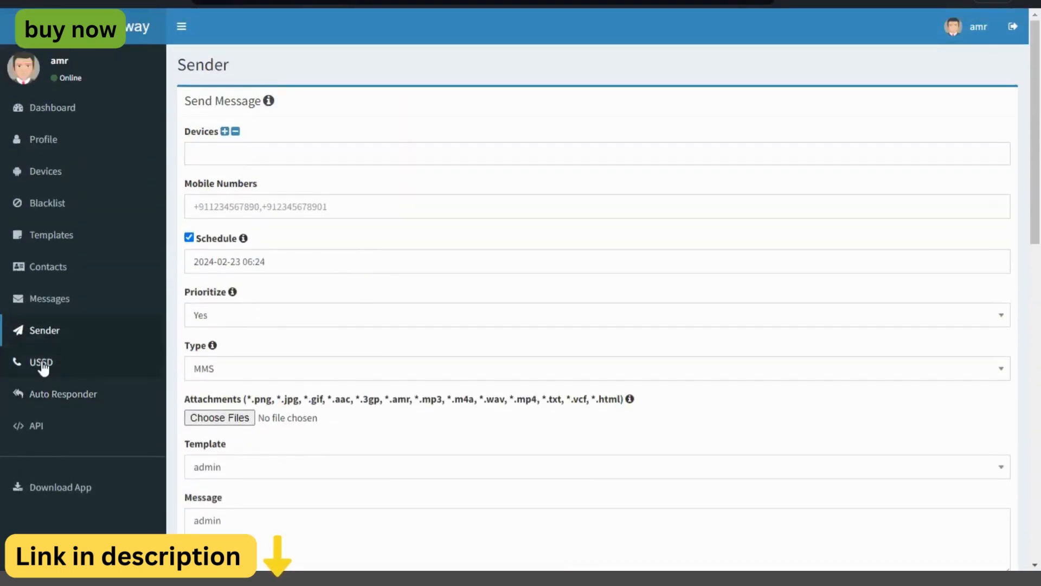
View USSD requests showing 50 entries per page and select all requests.
click(40, 362)
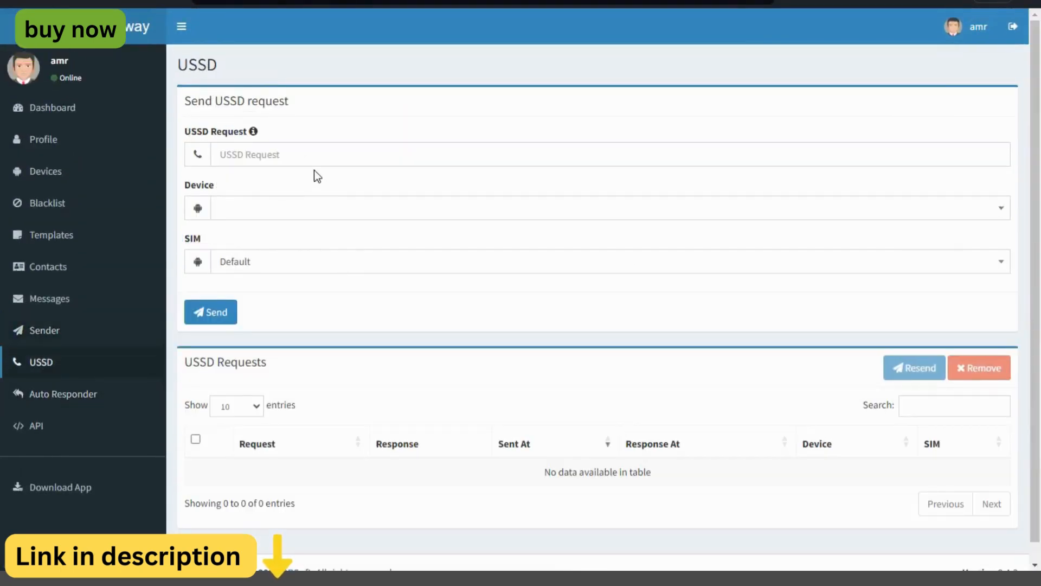
mouse_move(302, 213)
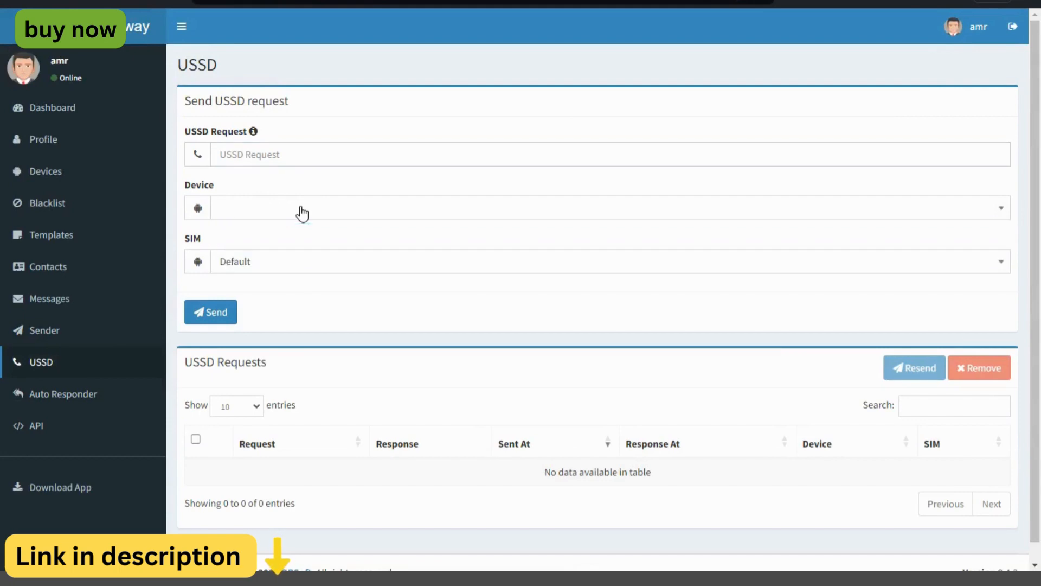
scroll(down, 3)
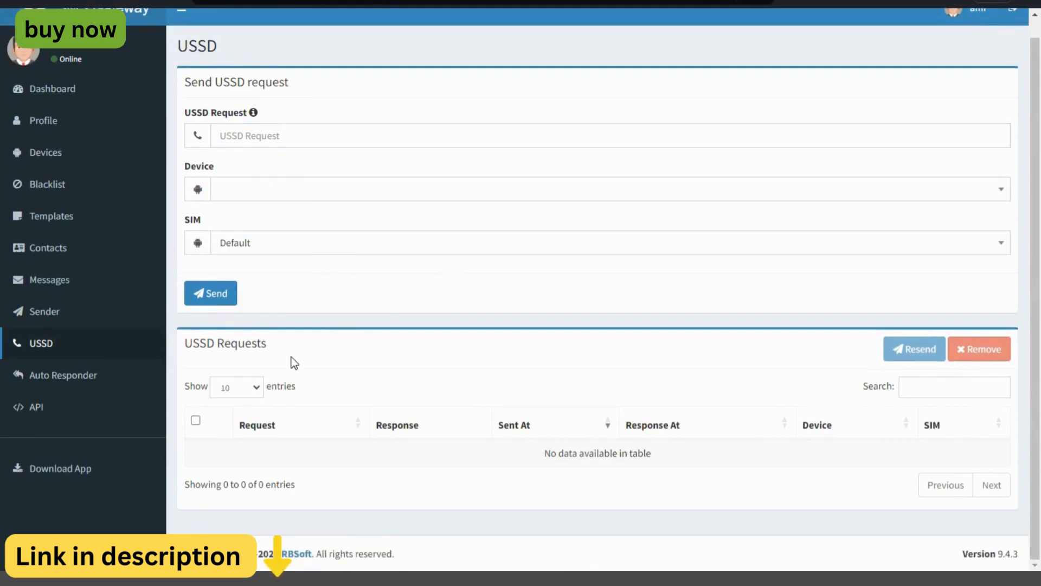
click(235, 386)
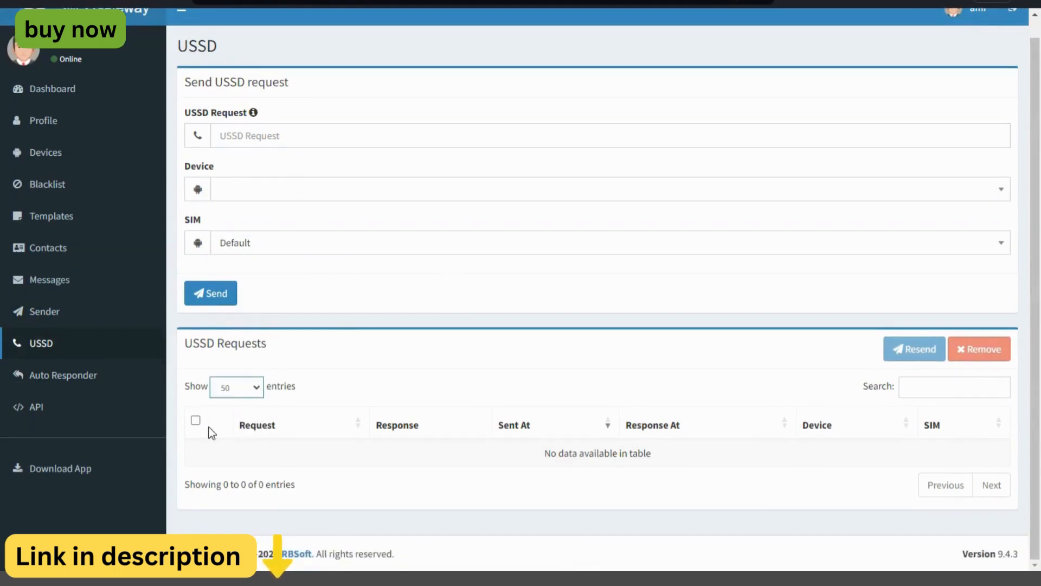
click(195, 420)
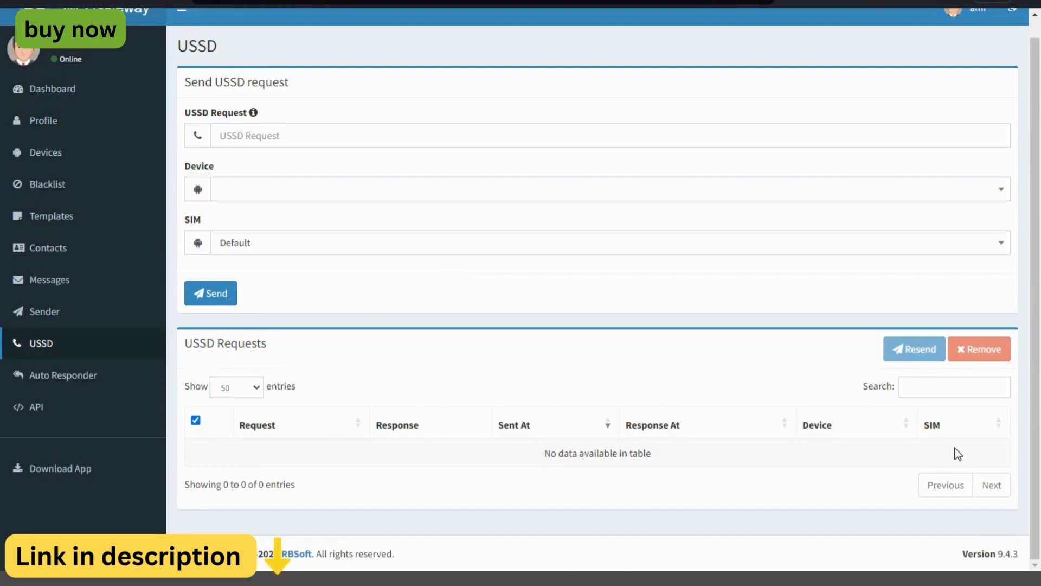
mouse_move(63, 374)
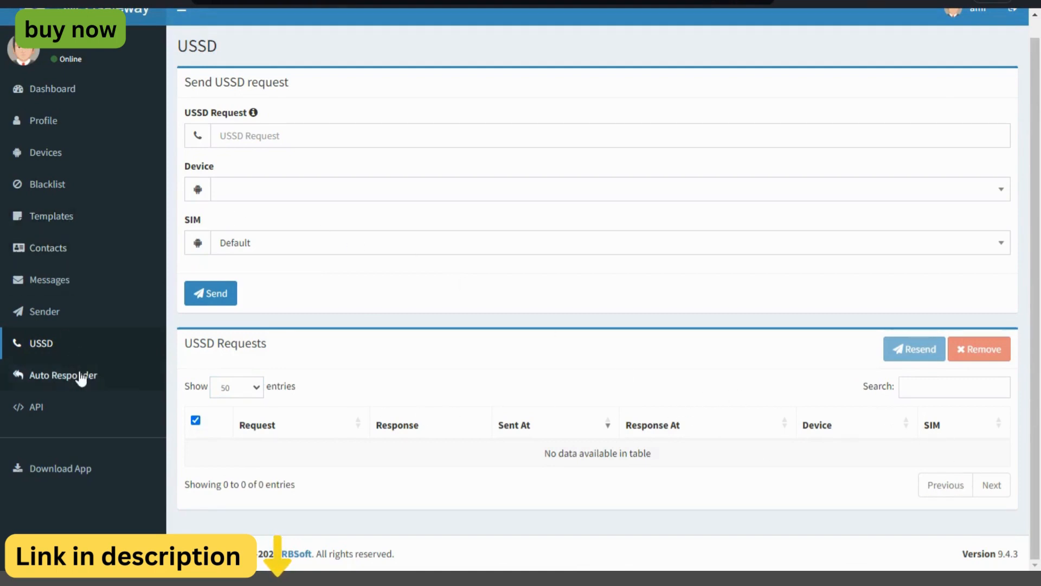
View the Auto Responder page with its empty Add Response form.
click(63, 376)
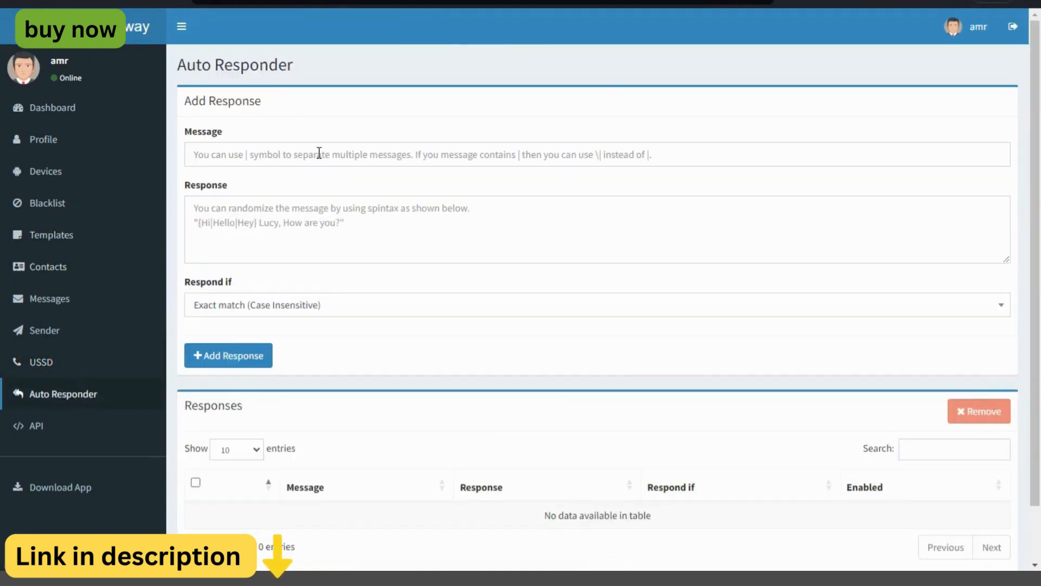
scroll(down, 3)
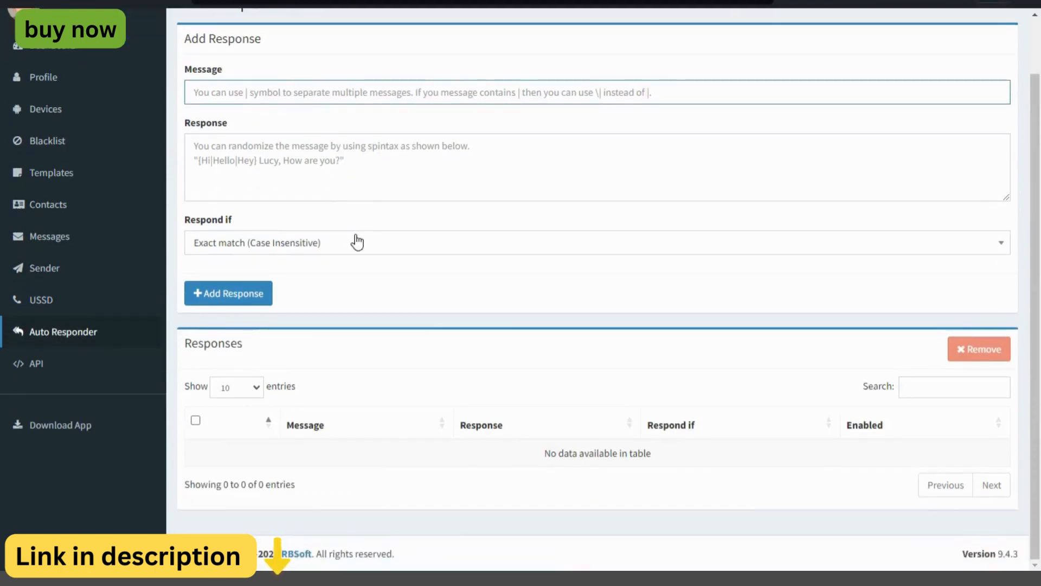